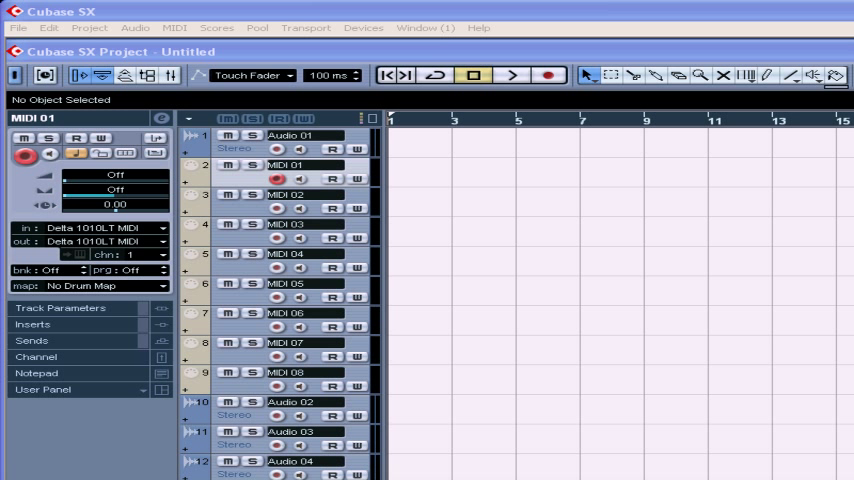
mouse_move(846, 440)
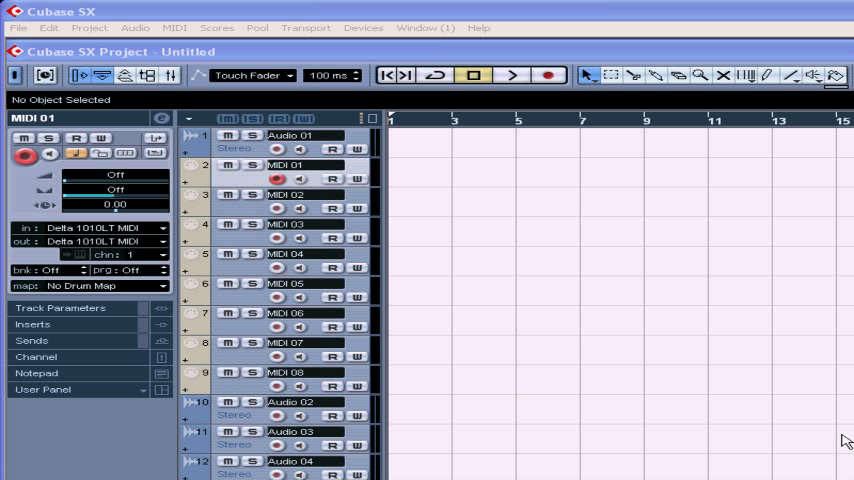
mouse_move(838, 438)
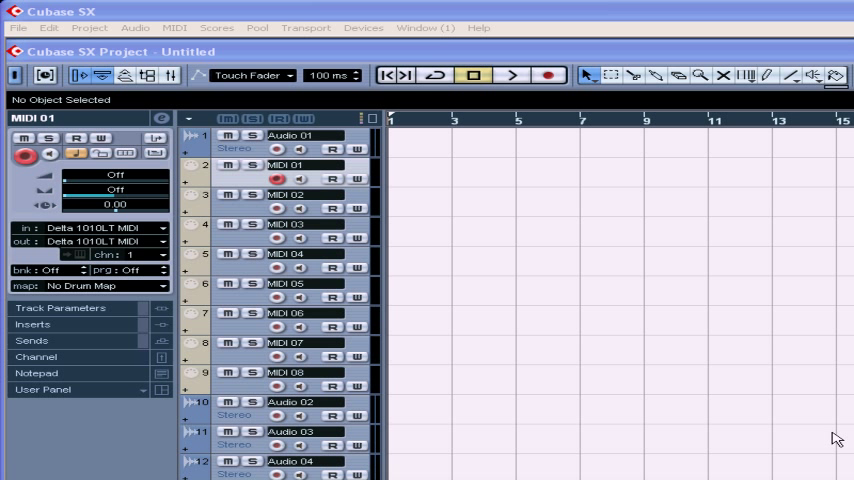